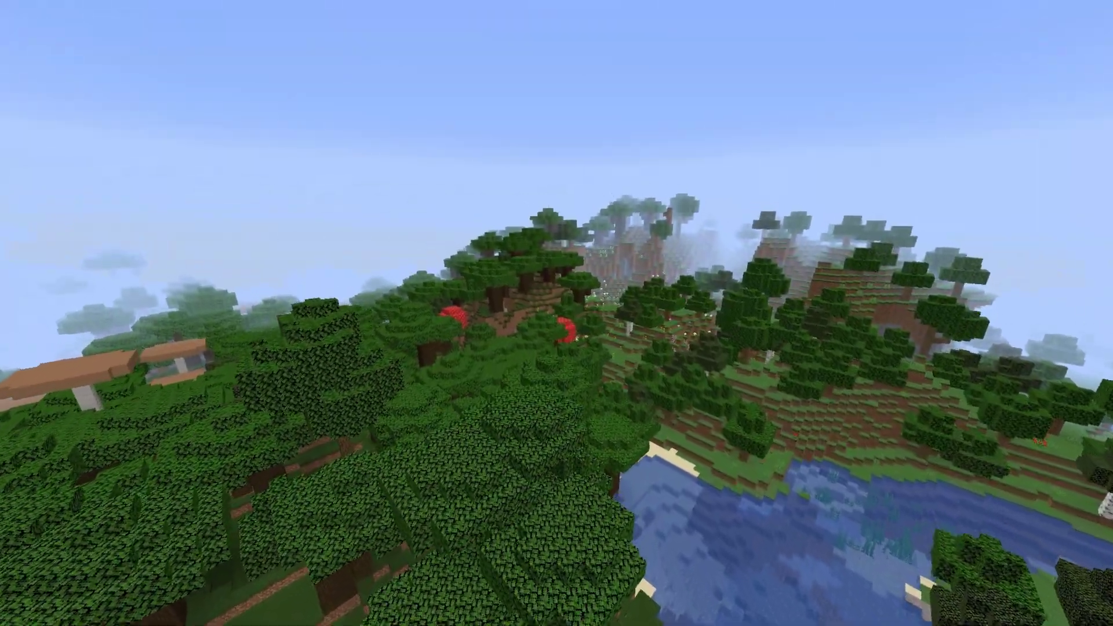
mouse_move(556, 313)
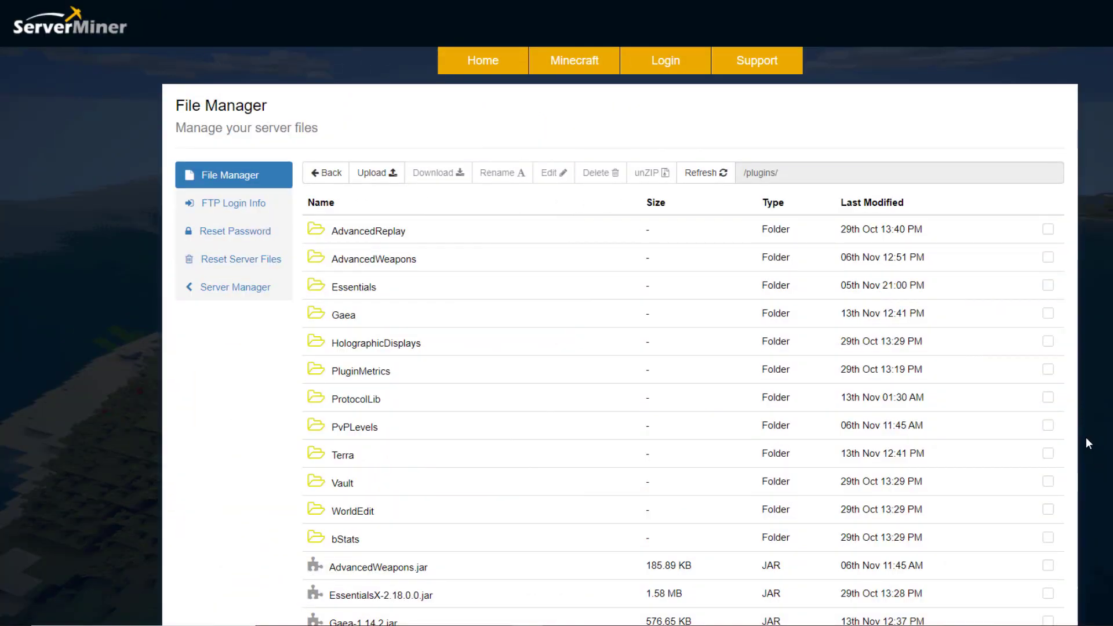
Step: Add worlds: spigot-spigot-1-16-2: generator: Terra:DEFAULT to the bottom of bukkit.yml and save
scroll("down", 3)
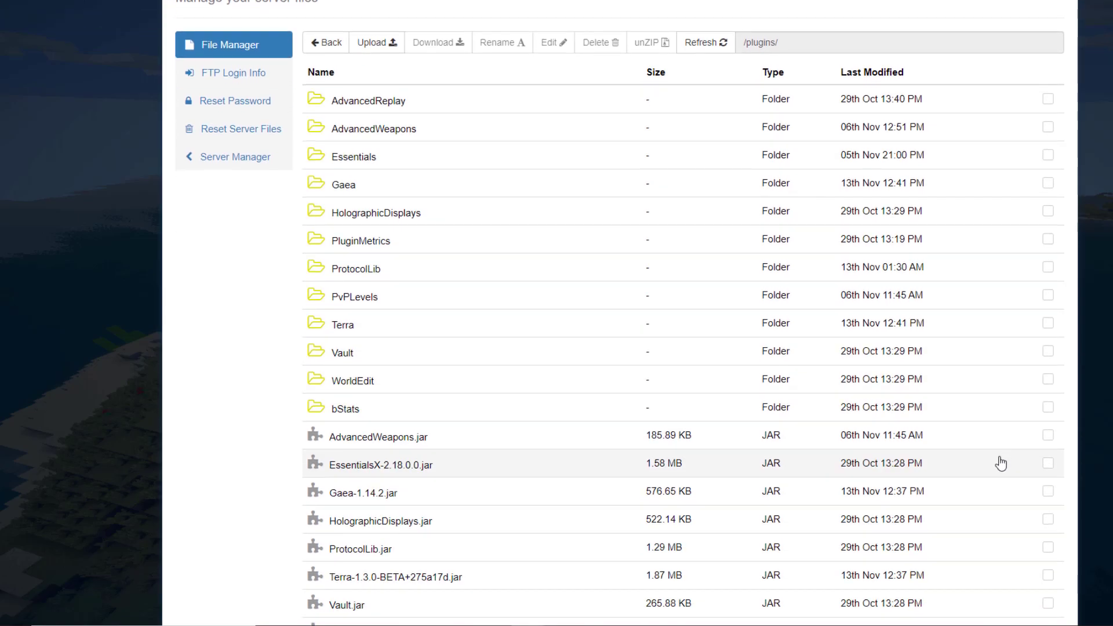
scroll("down", 3)
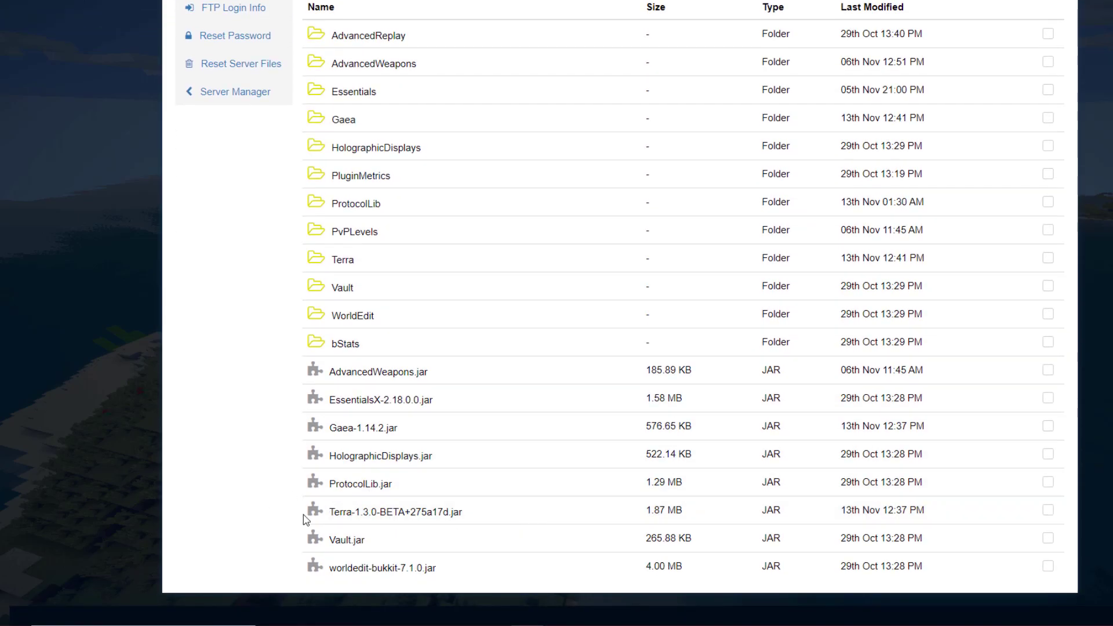
mouse_move(389, 427)
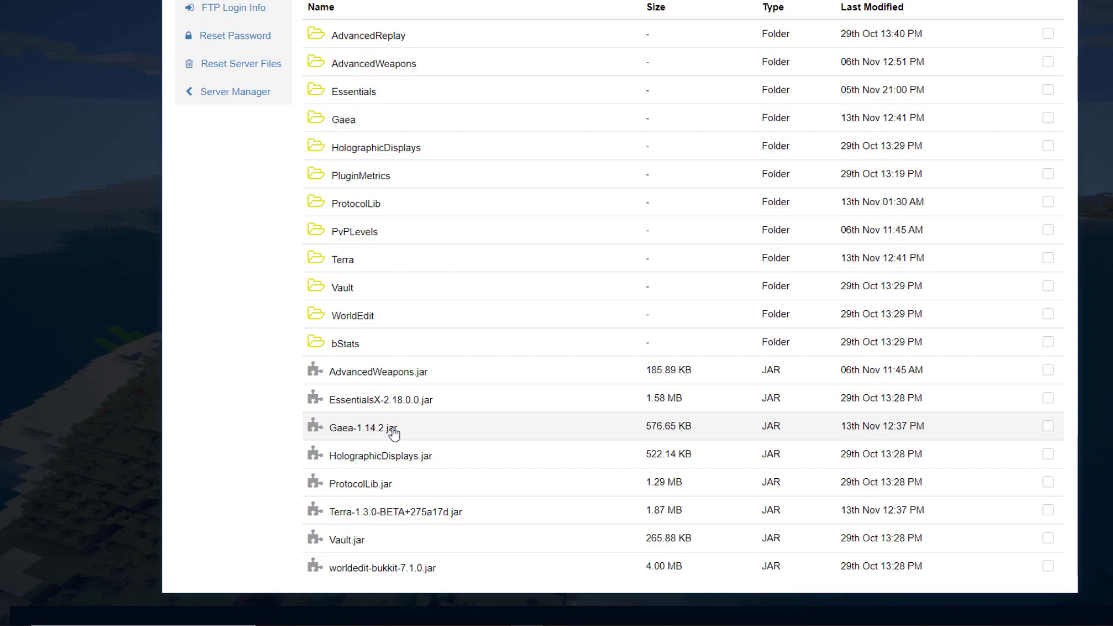
mouse_move(390, 440)
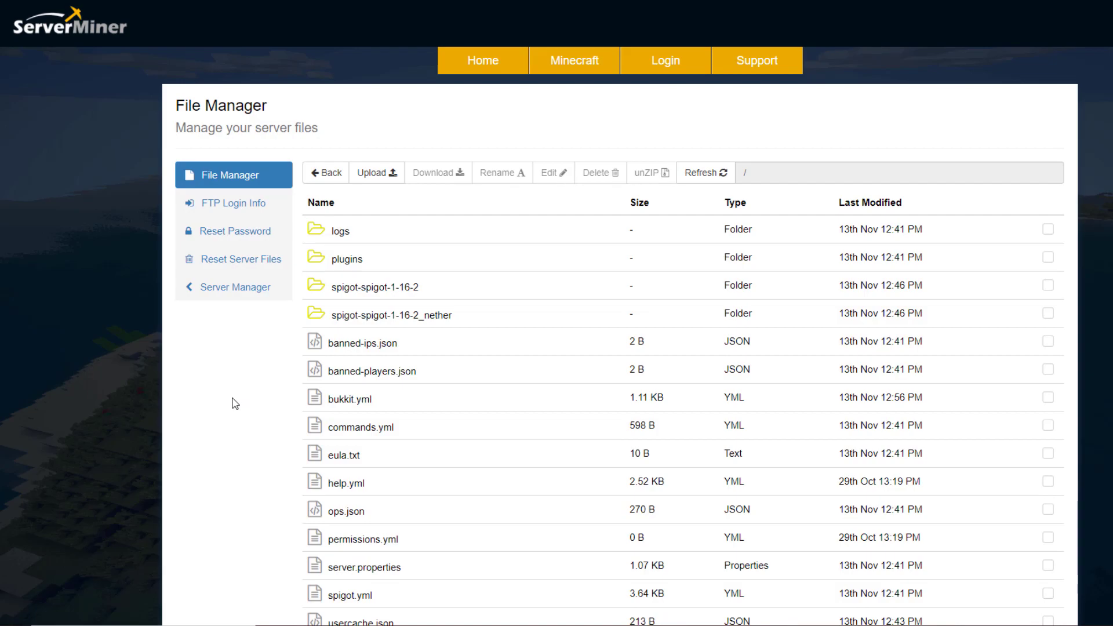
mouse_move(364, 402)
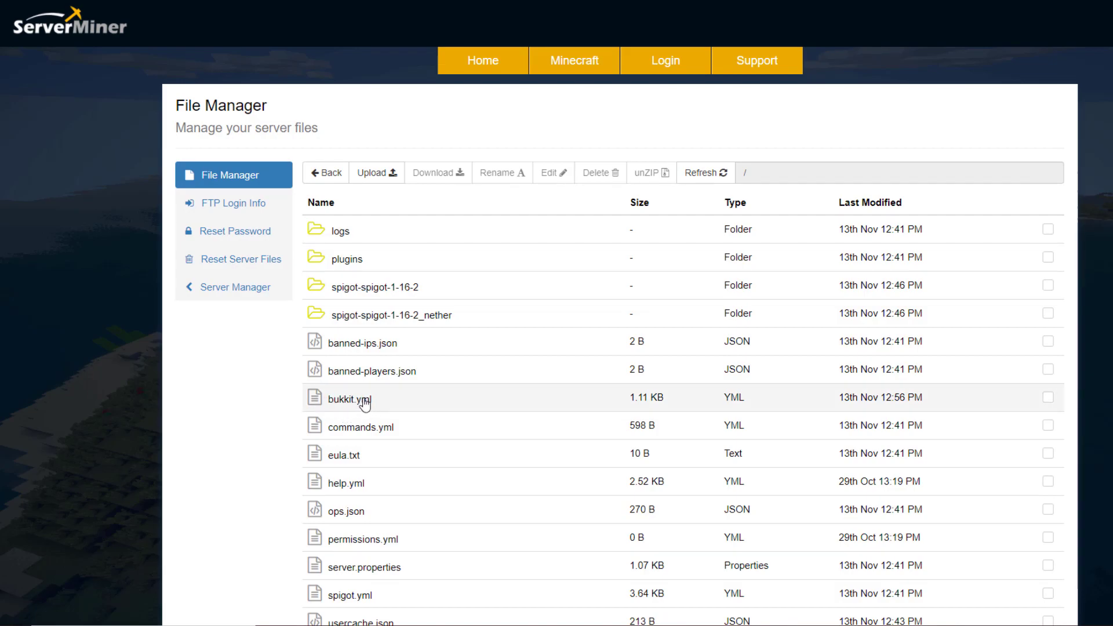
double_click(361, 398)
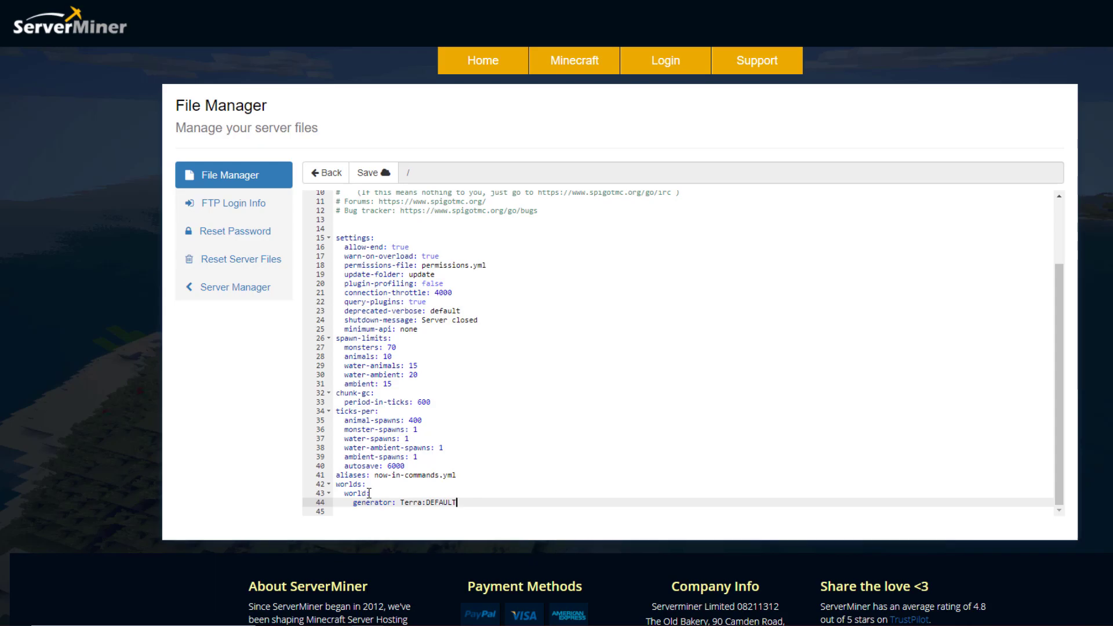
type("spigot-spigot-1-16-2:")
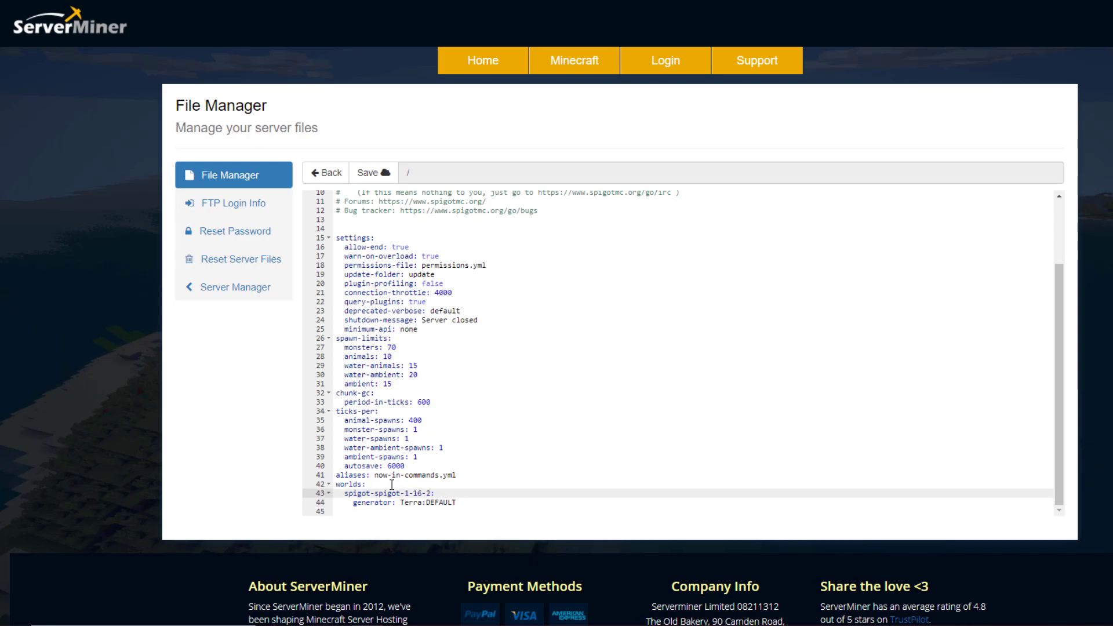
left_click(409, 493)
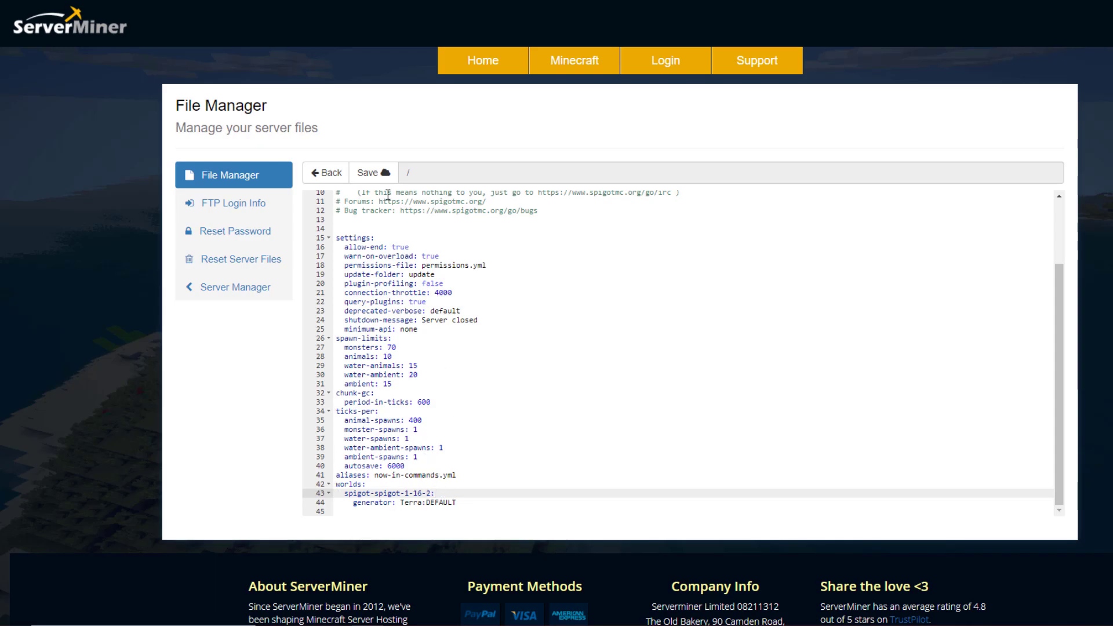
left_click(371, 173)
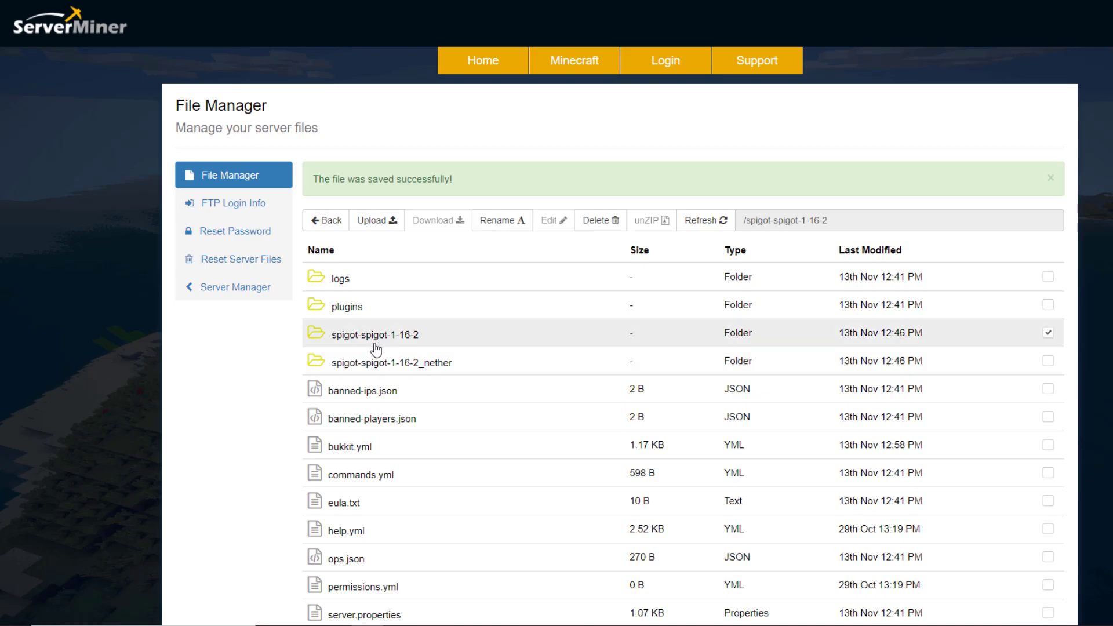
mouse_move(418, 387)
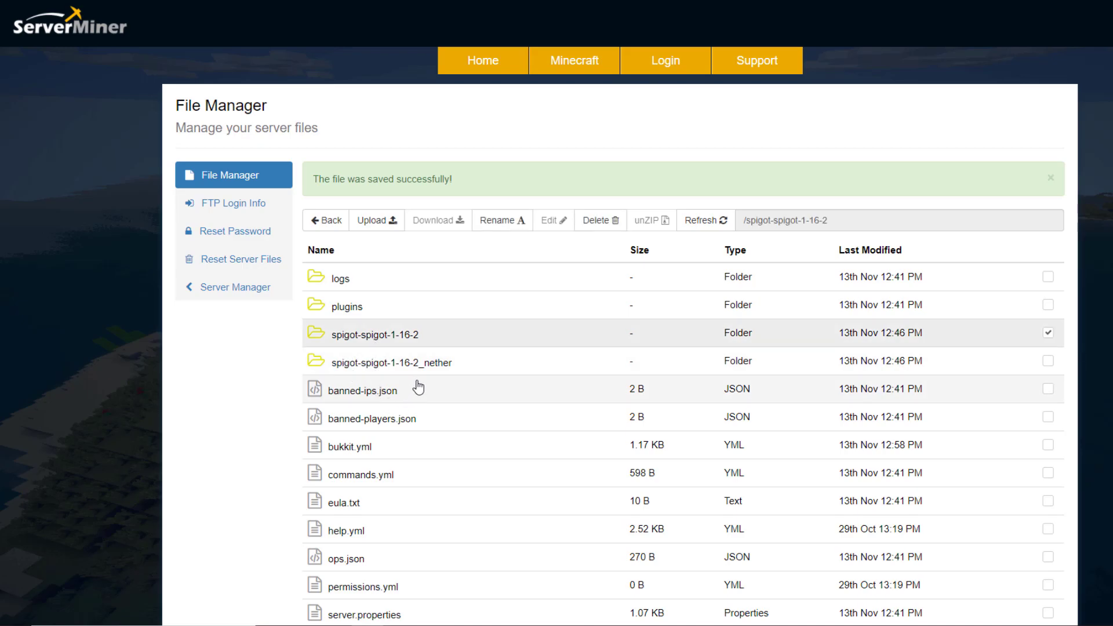
mouse_move(418, 382)
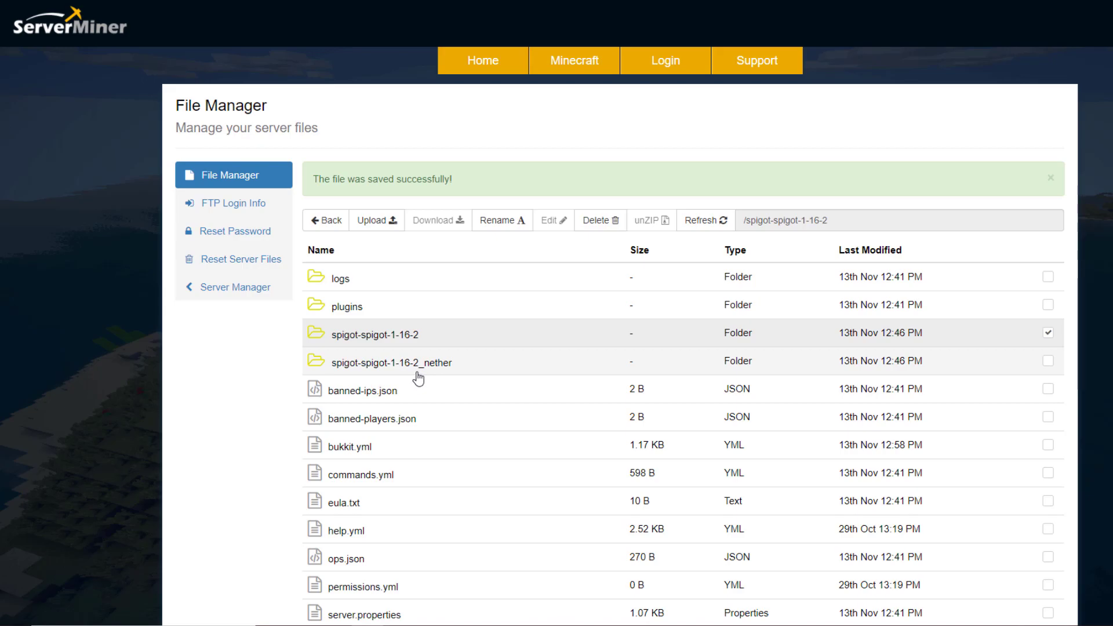
mouse_move(500, 266)
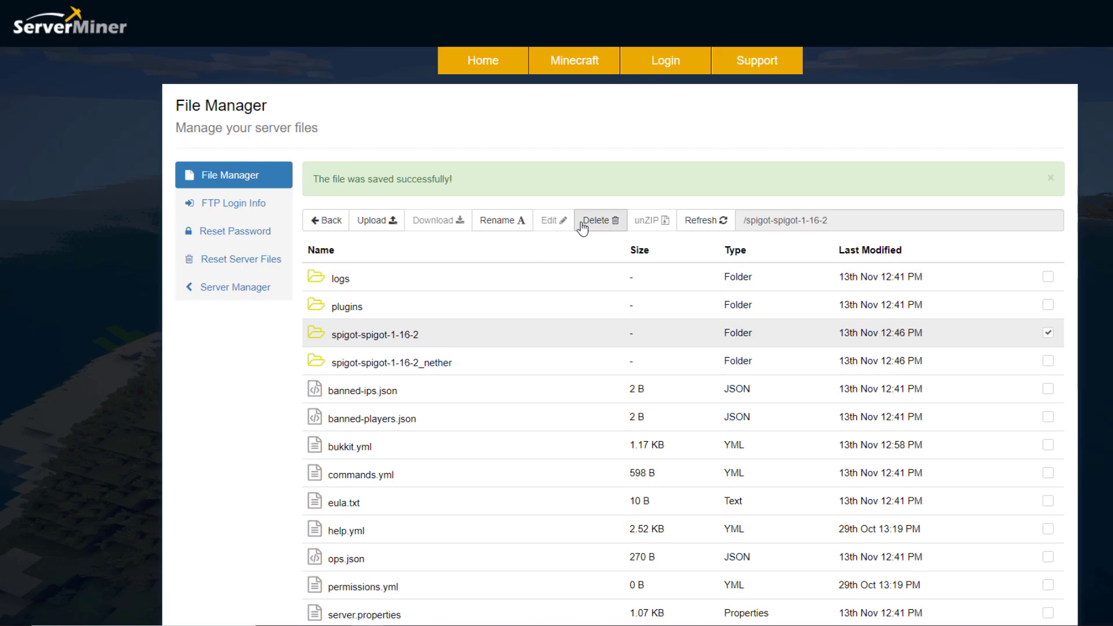
Step: Delete the checked spigot-spigot-1-16-2 folder and confirm the deletion
left_click(600, 220)
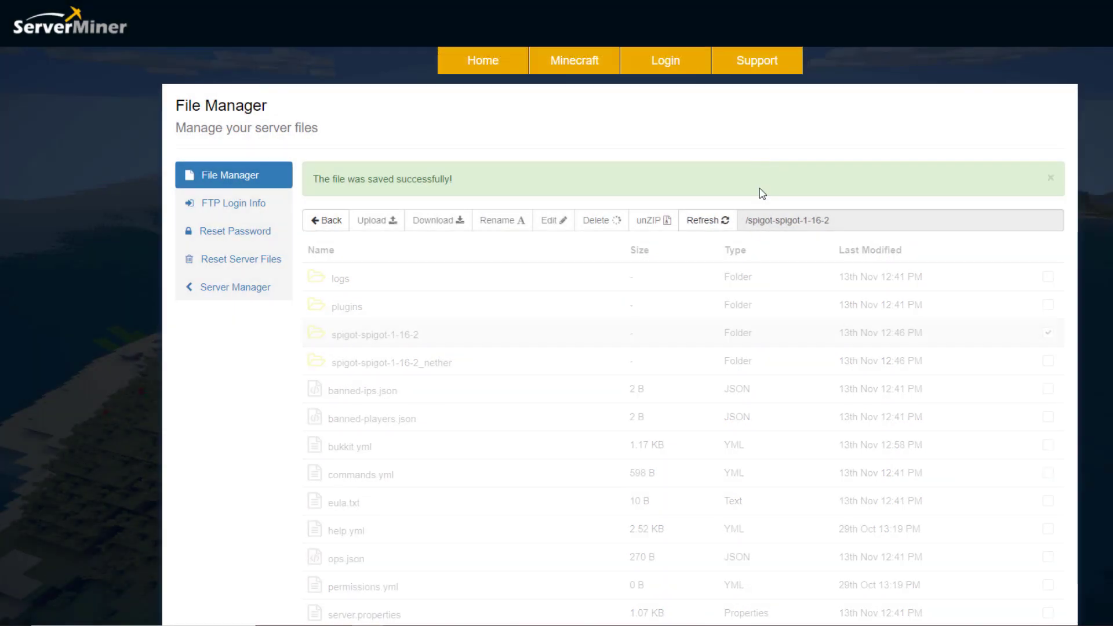
left_click(706, 221)
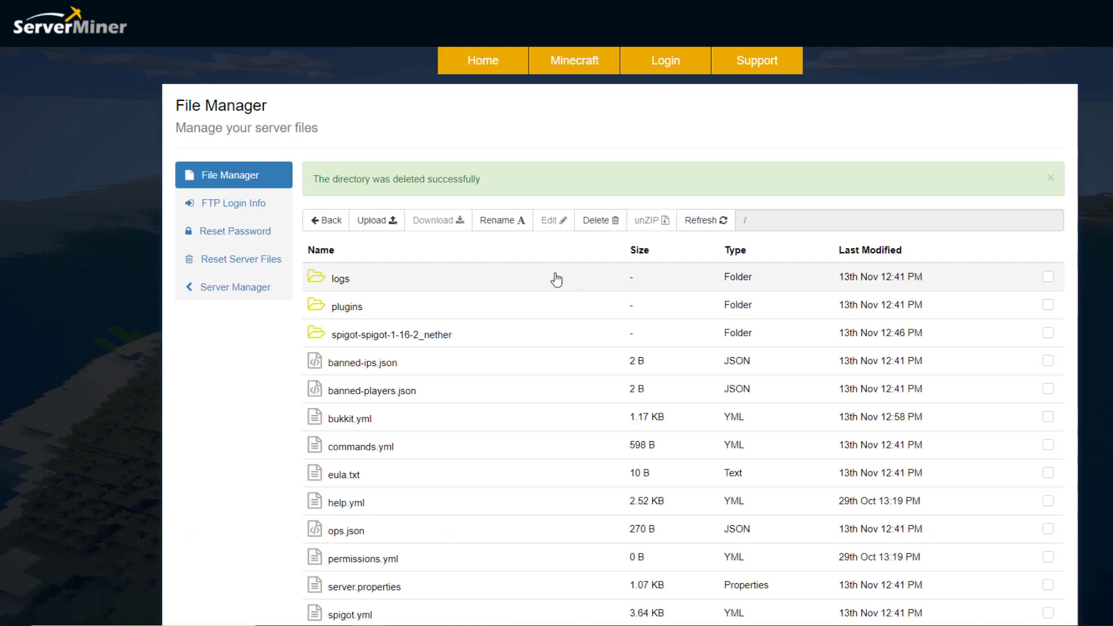
mouse_move(556, 284)
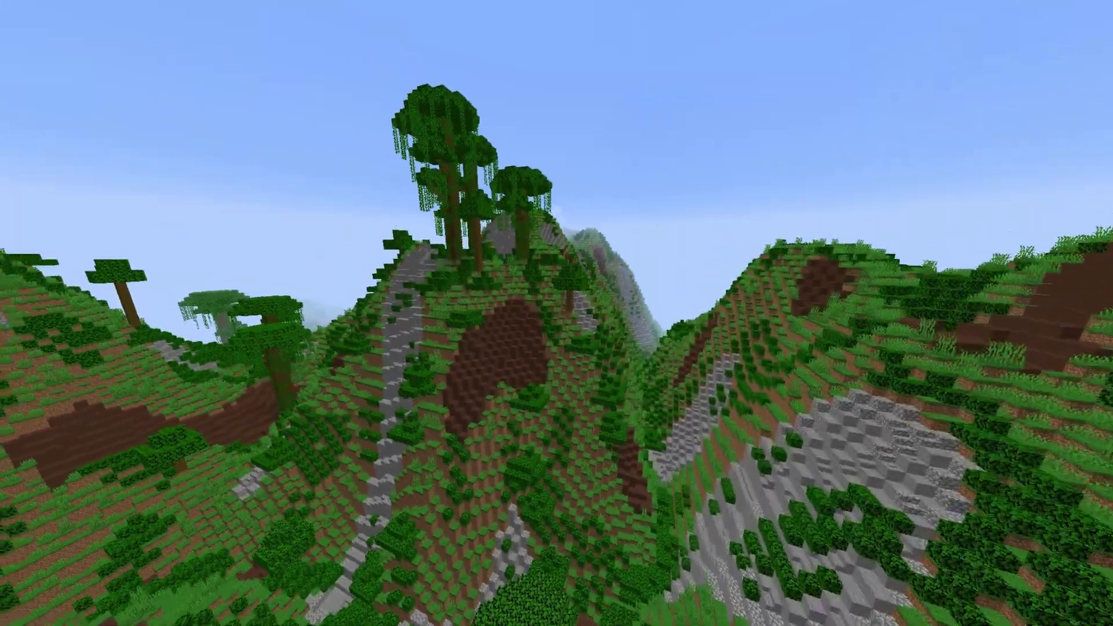
Step: Pause the game, then back out of Video Settings and Options to resume flying
key("Escape")
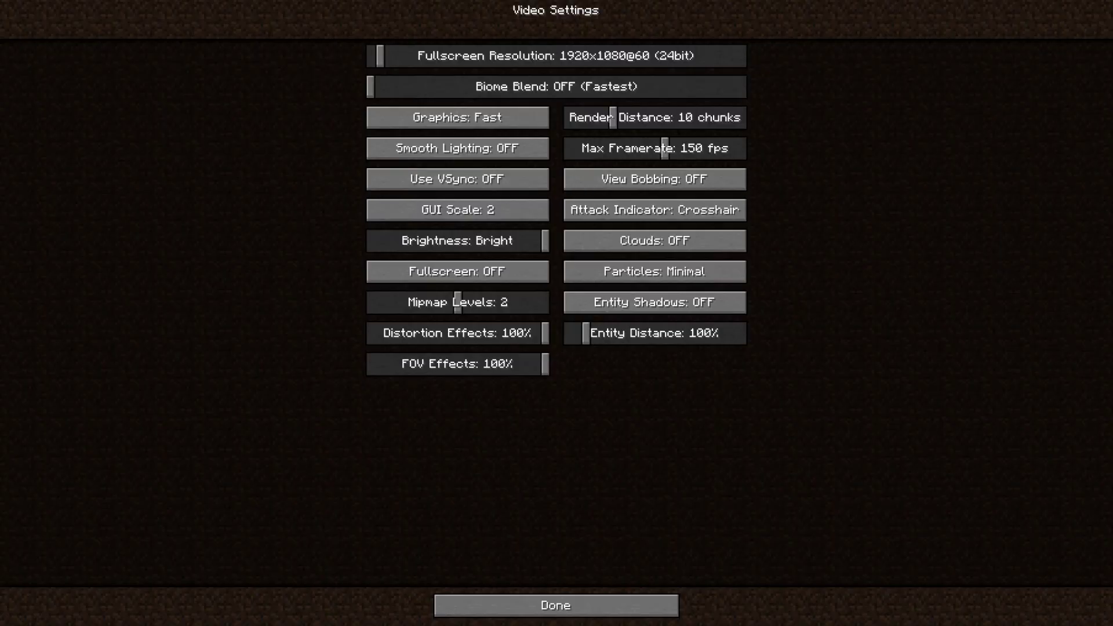
left_click(555, 605)
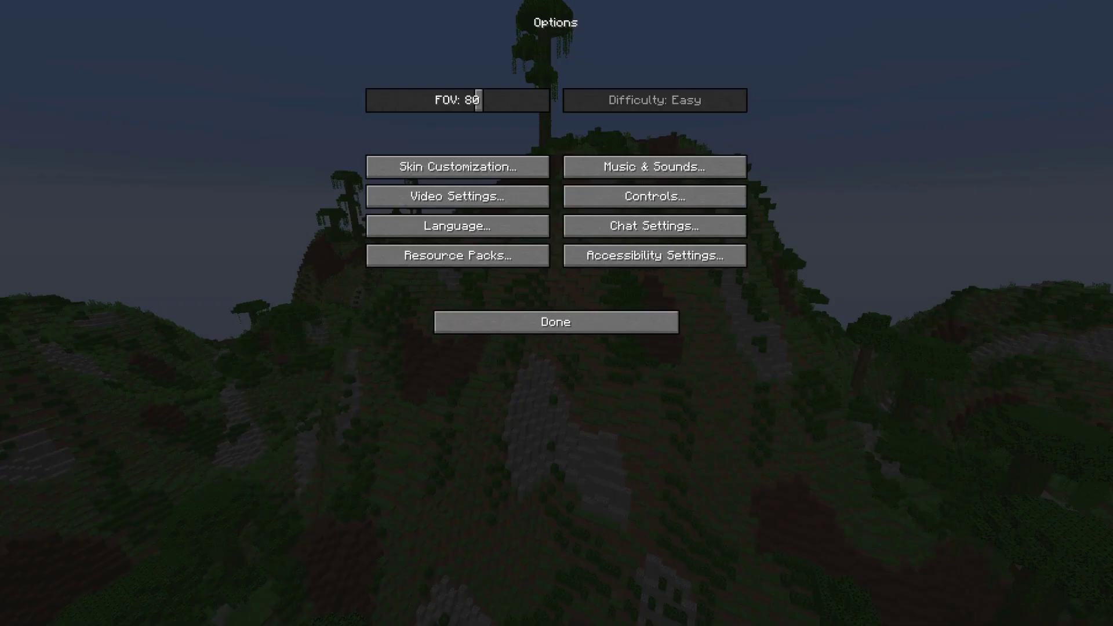
left_click(555, 322)
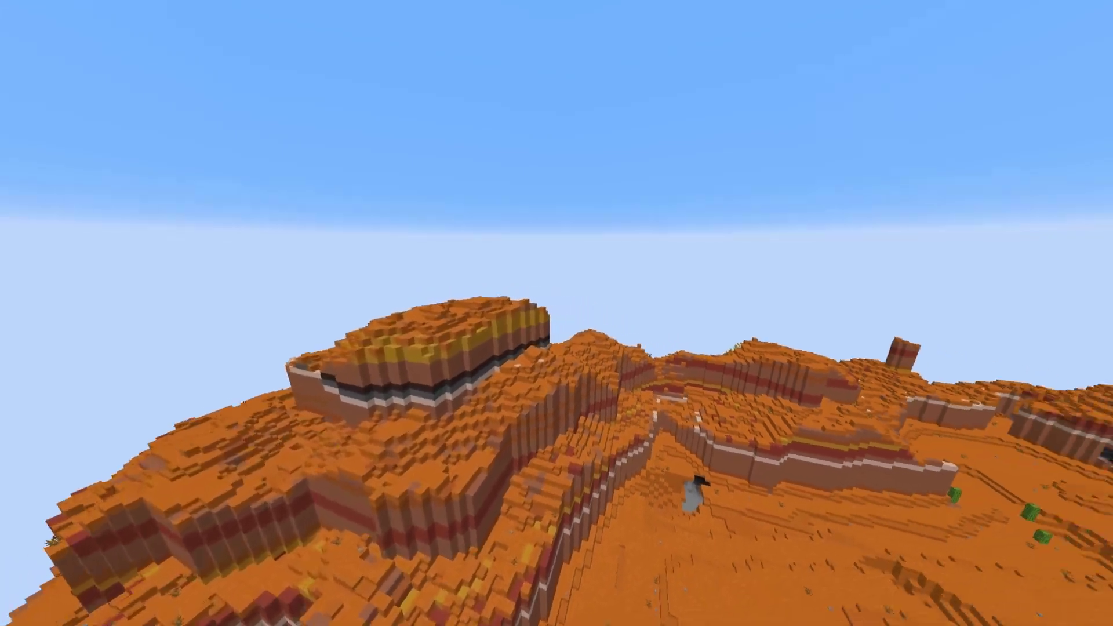
mouse_move(557, 313)
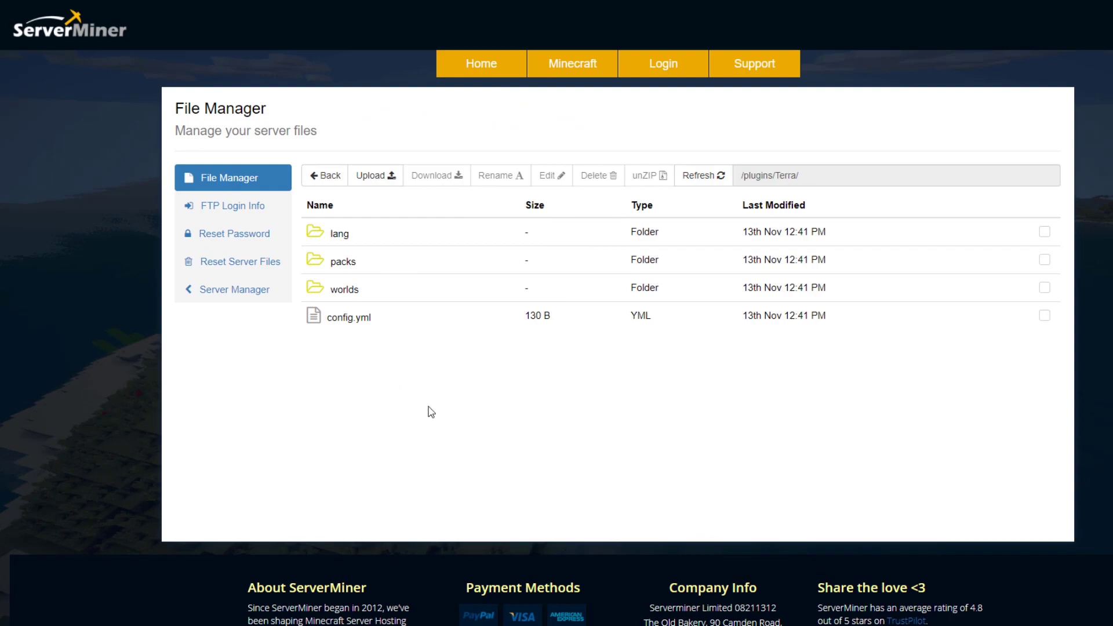
mouse_move(341, 334)
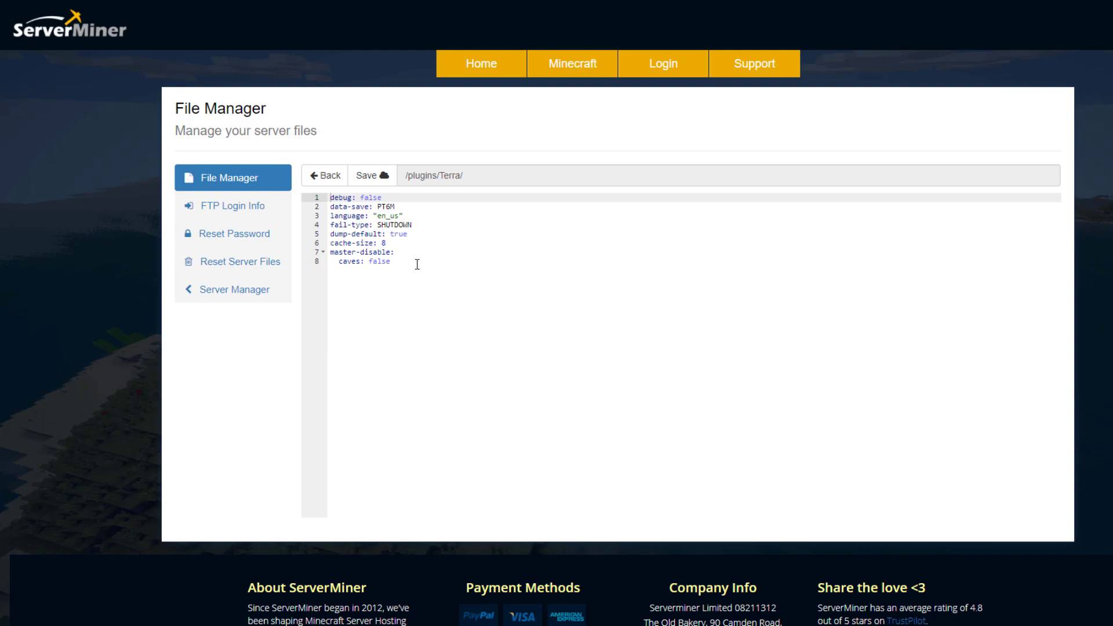
mouse_move(414, 269)
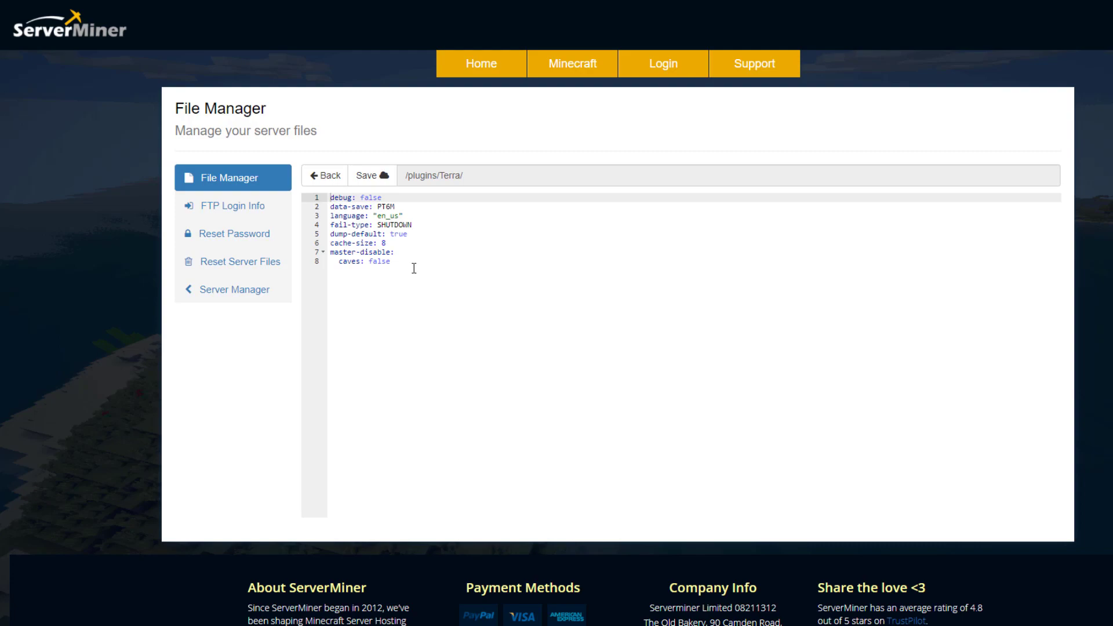
Step: Open Terra's config.yml from /plugins/Terra/ in the editor
left_click(325, 175)
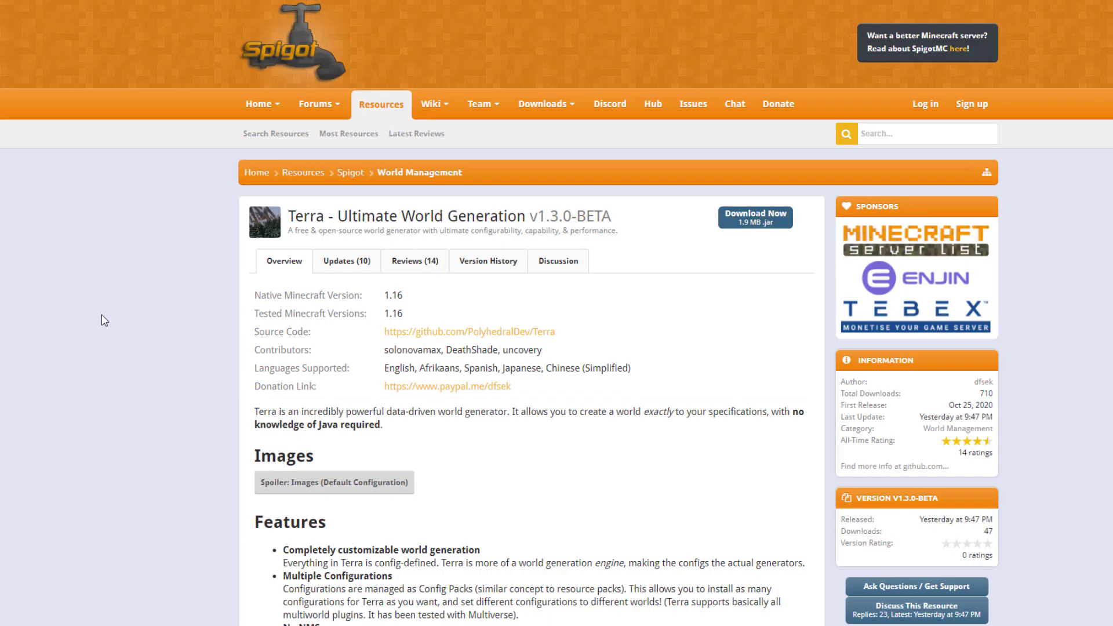
mouse_move(347, 362)
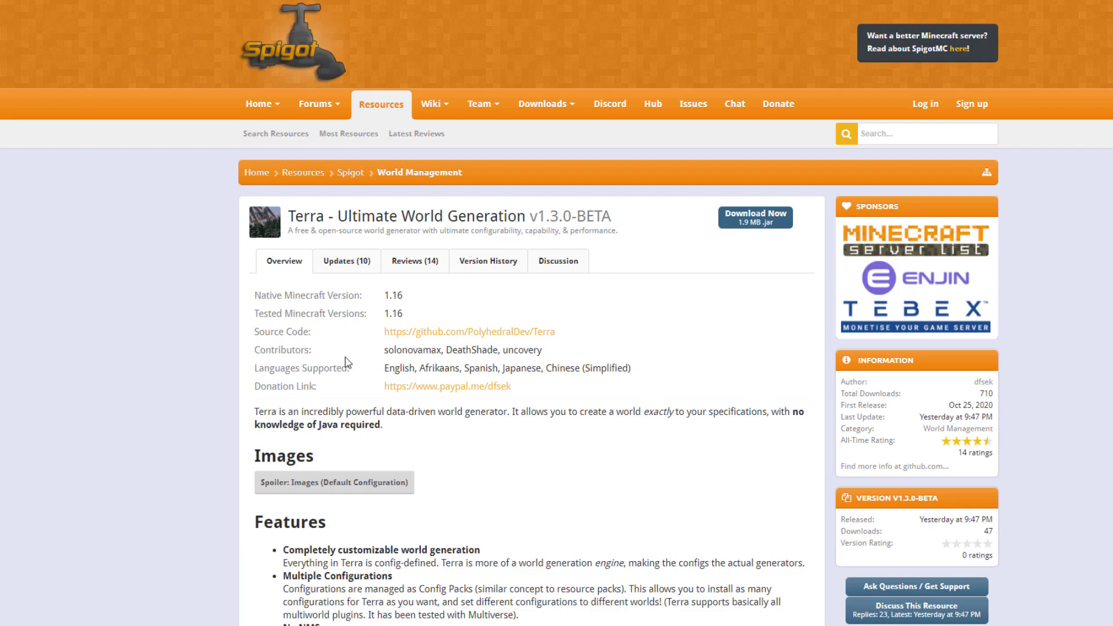
Step: Expand 'Spoiler: Images (Default Configuration)' and scroll through the biome screenshots to Installation
scroll("down", 3)
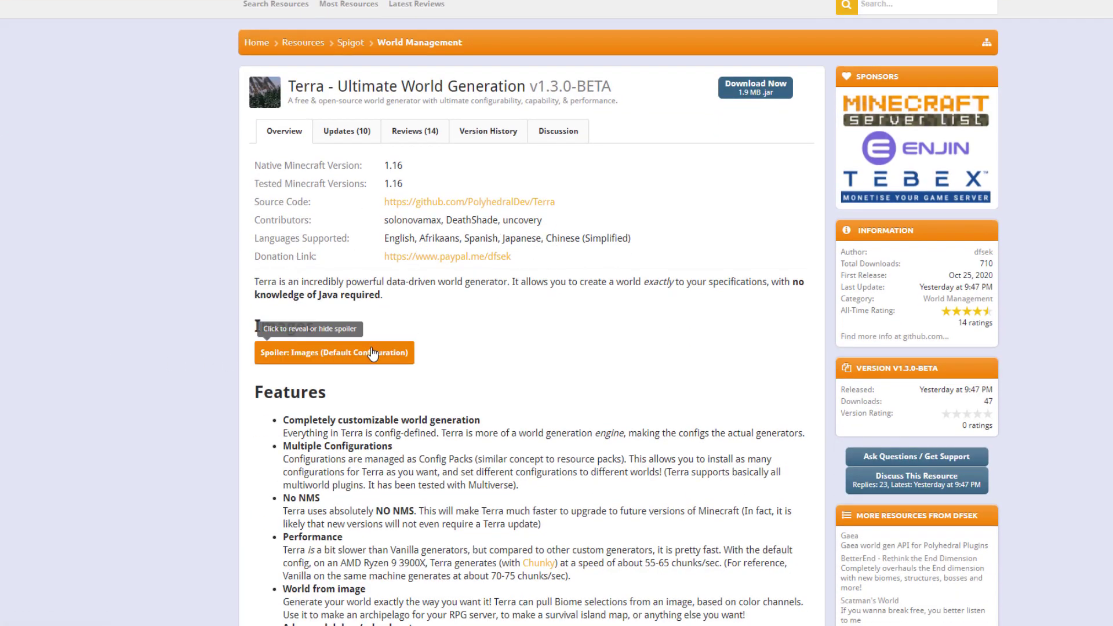
left_click(333, 352)
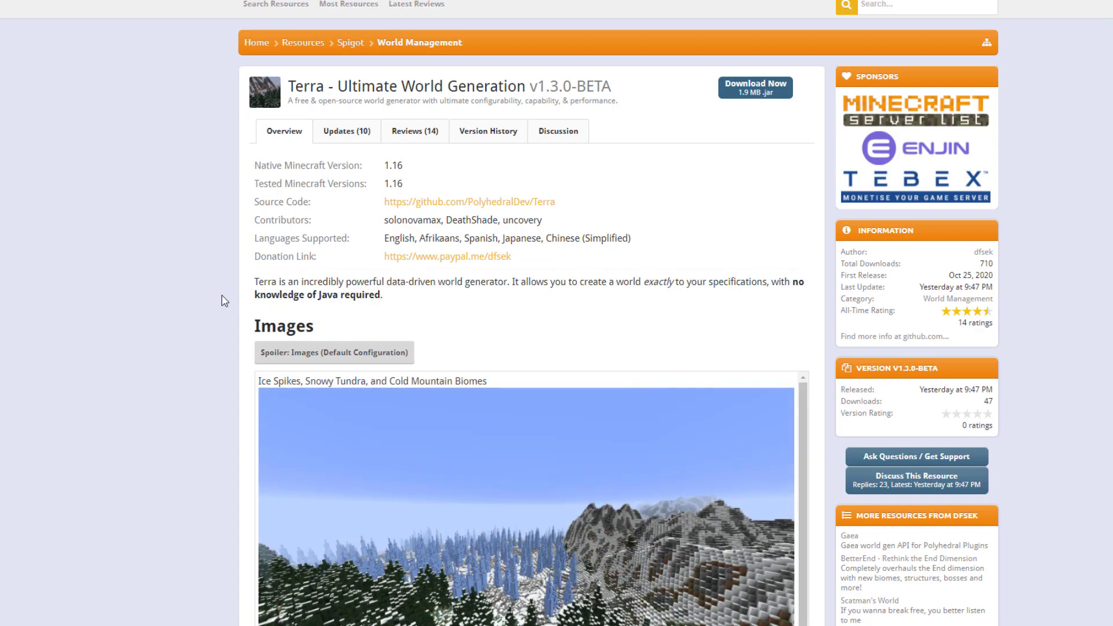
scroll("down", 3)
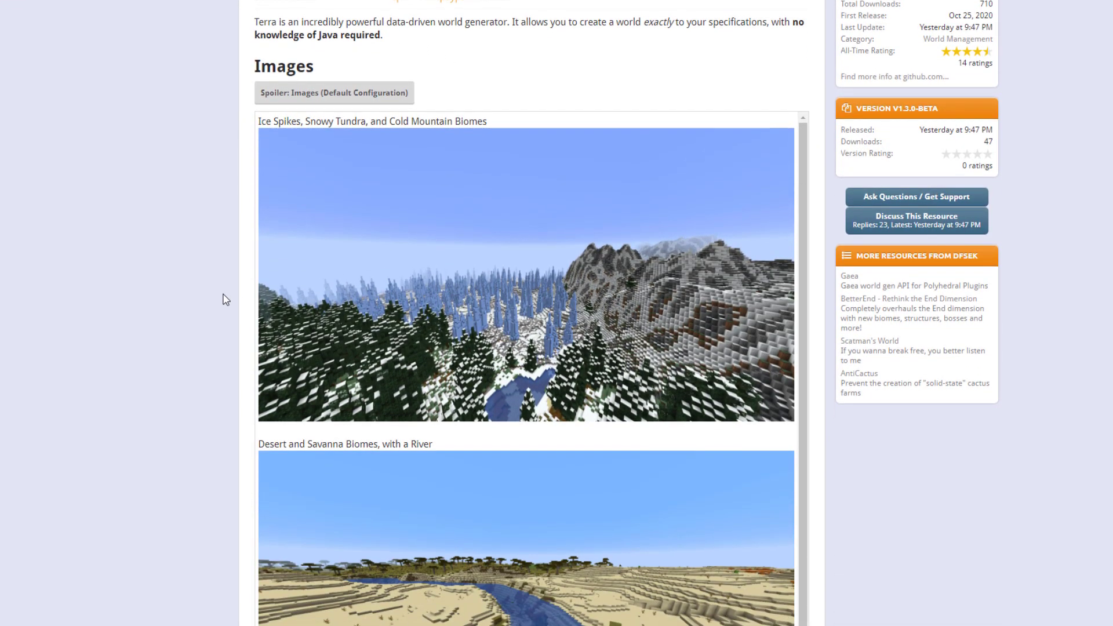
scroll("down", 3)
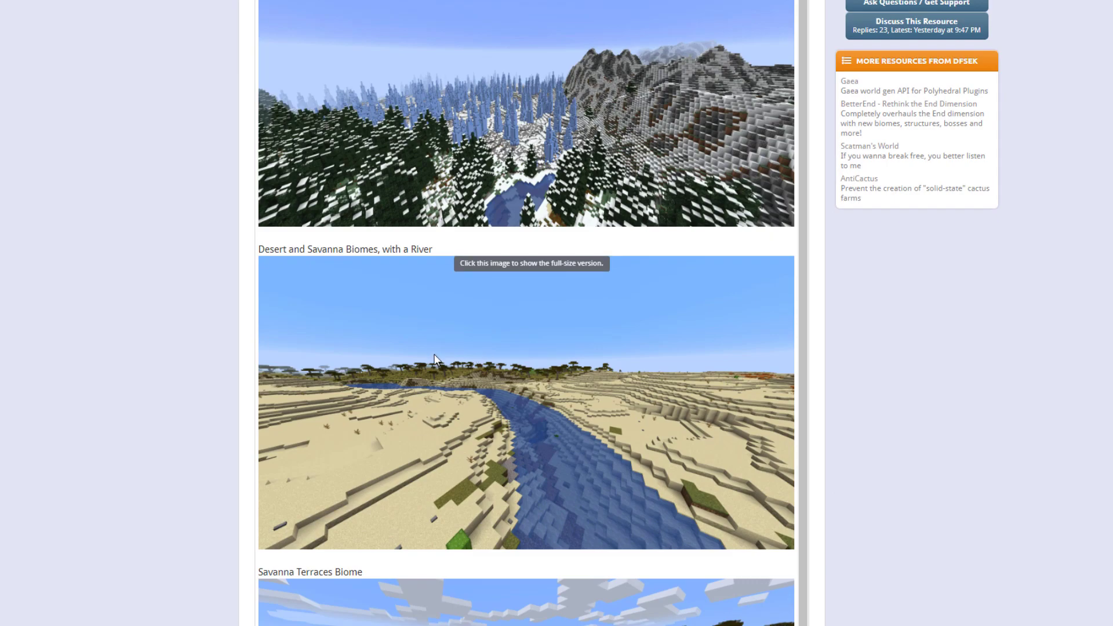
scroll("down", 3)
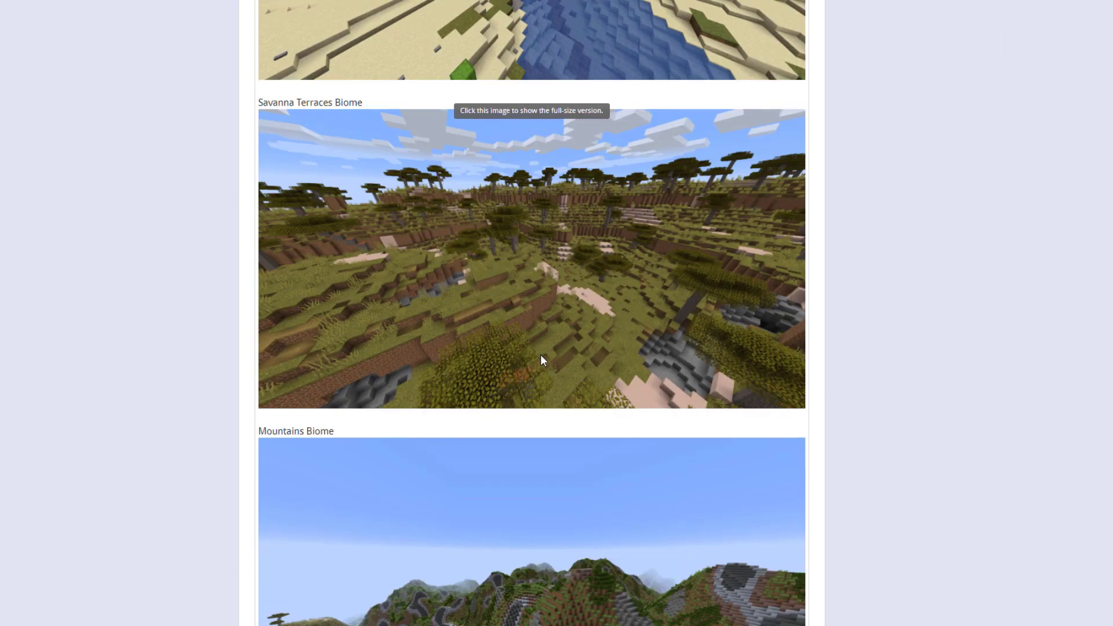
scroll("down", 3)
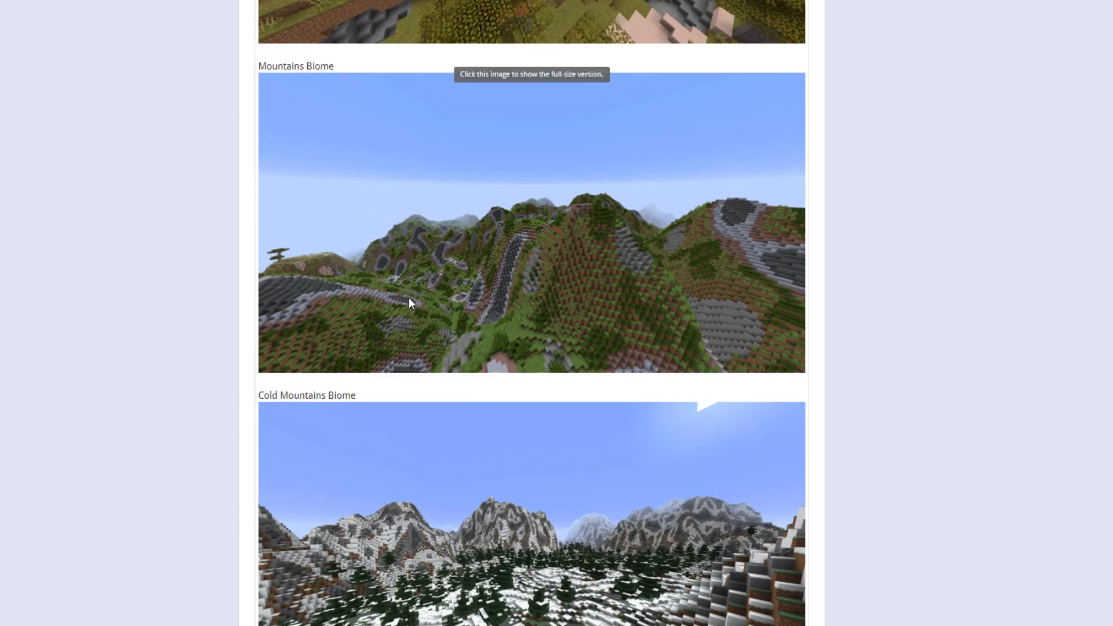
scroll("down", 3)
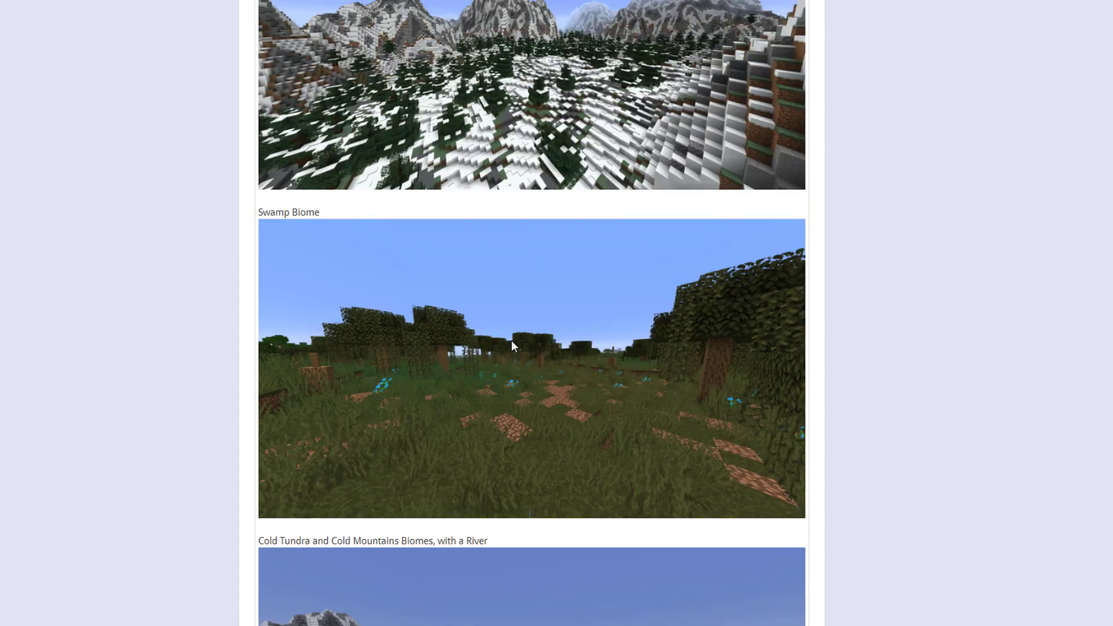
scroll("down", 3)
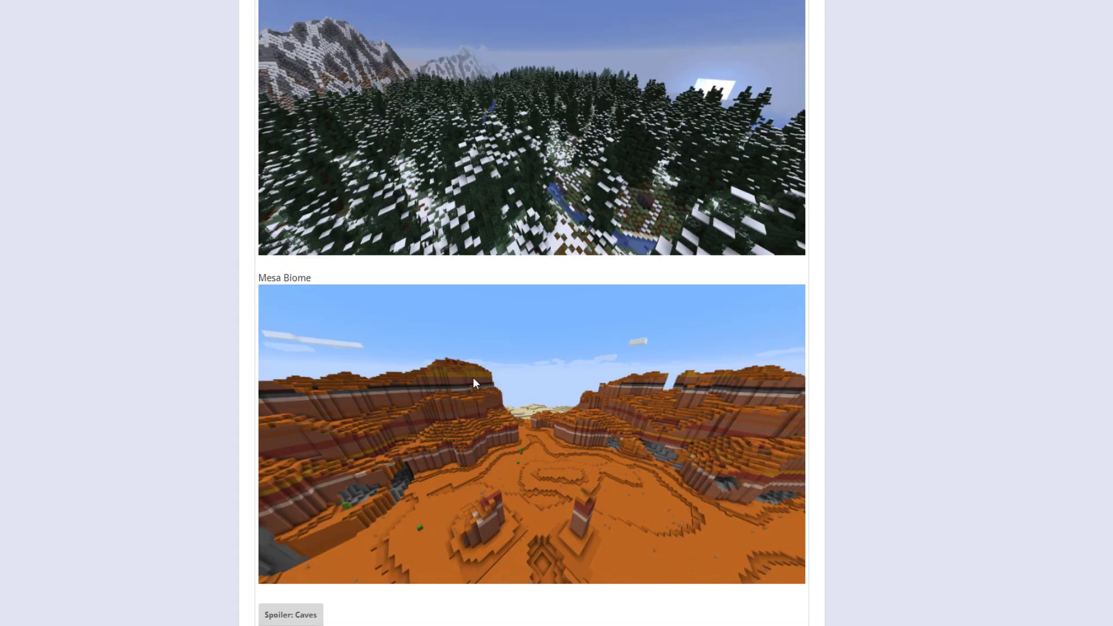
scroll("down", 3)
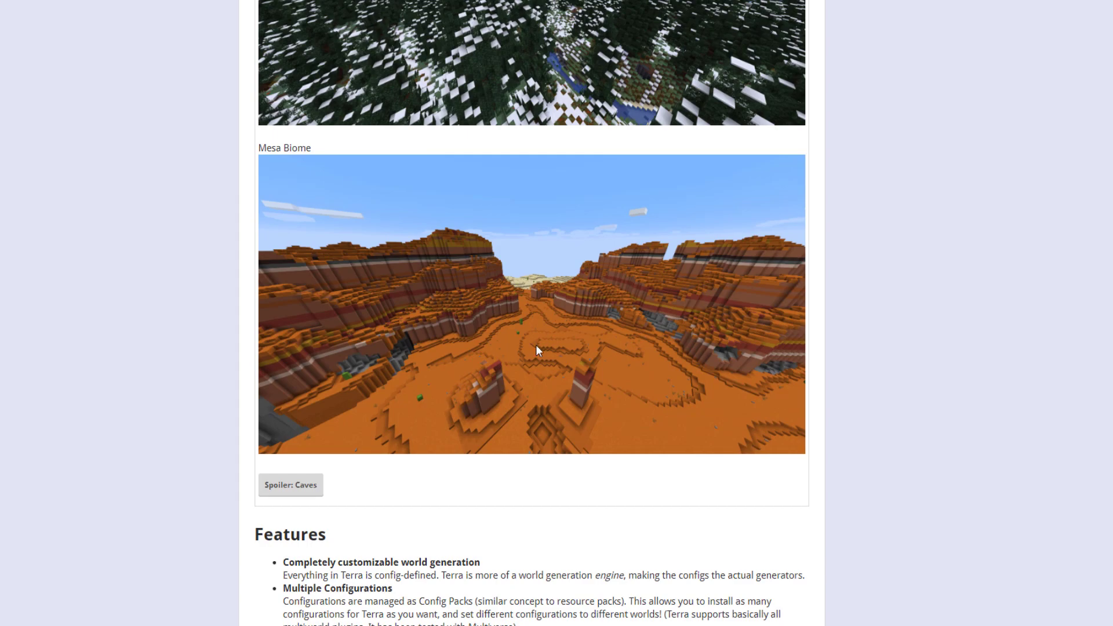
scroll("down", 3)
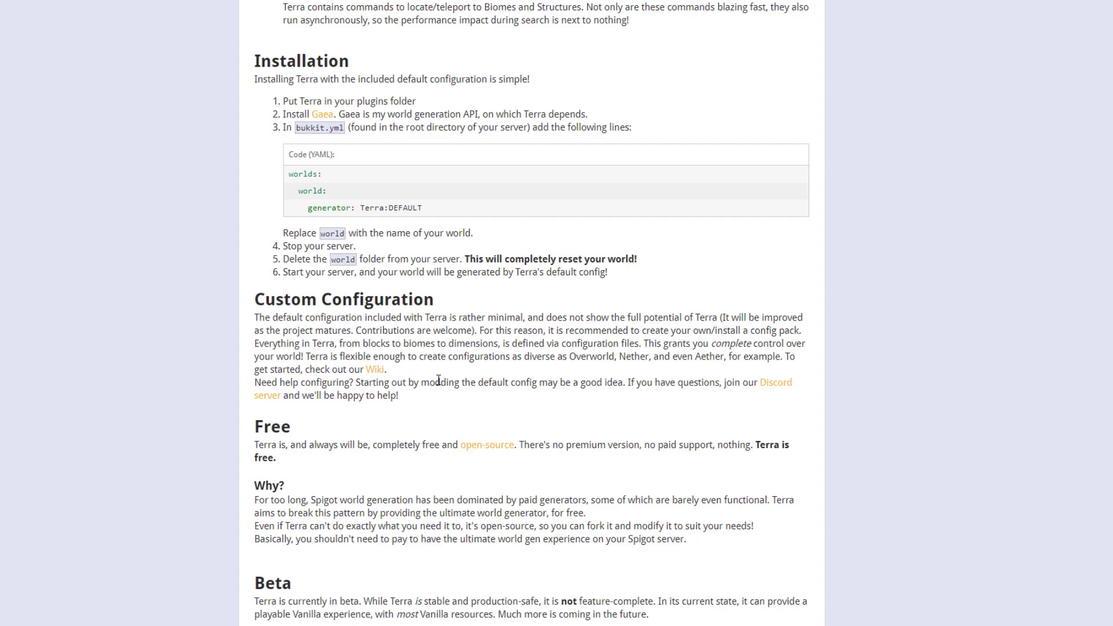
Step: Scroll the Terra page to the Installation steps and bukkit.yml generator code block
scroll("down", 3)
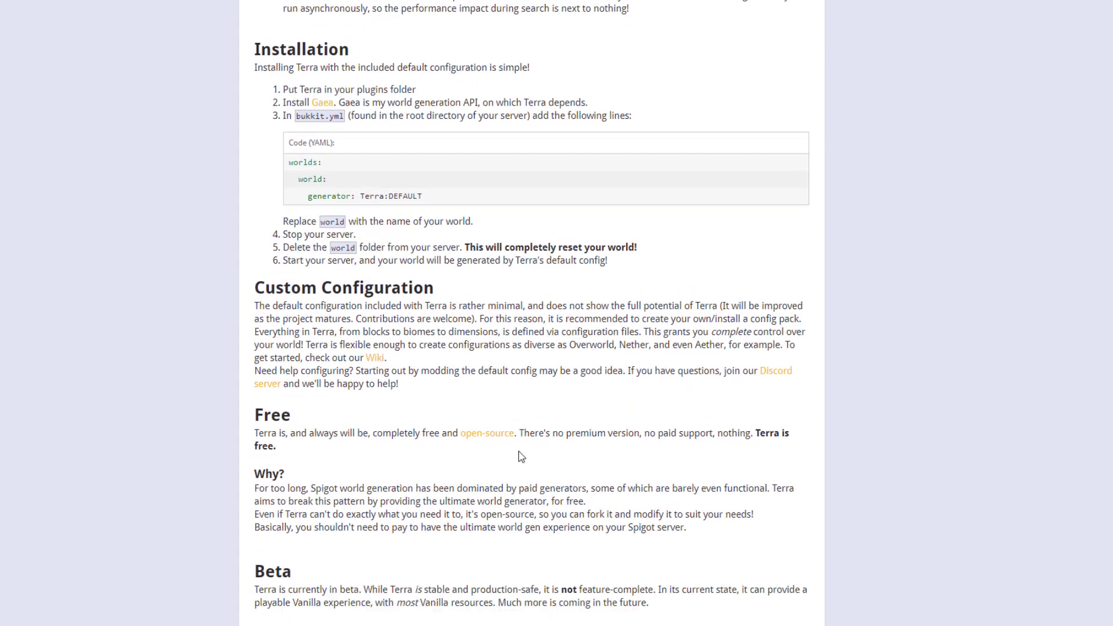
scroll("down", 3)
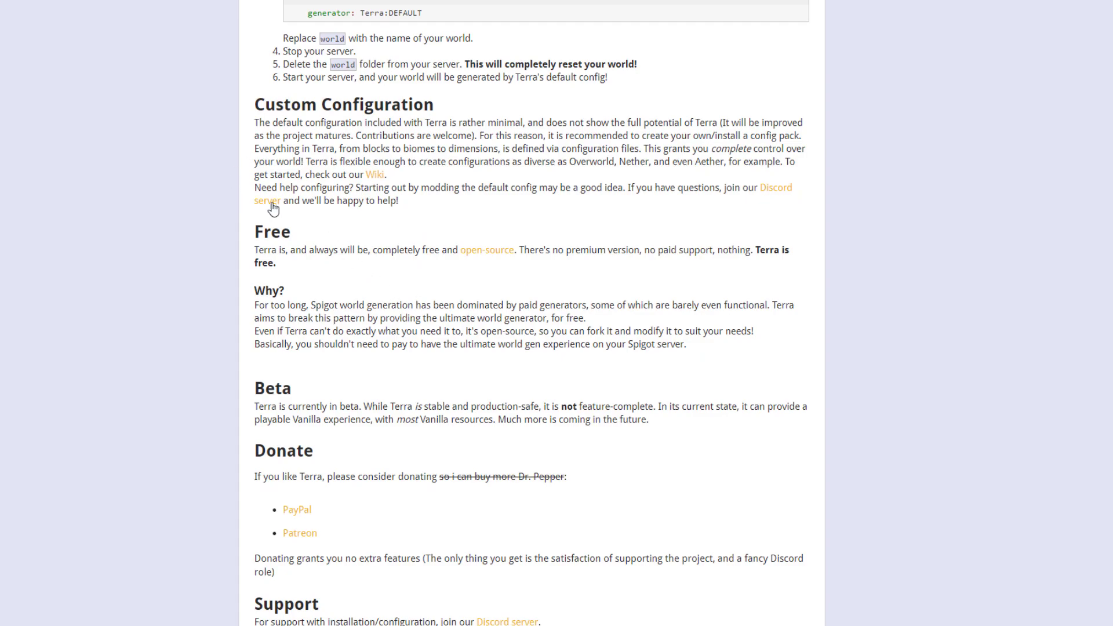
scroll("up", 3)
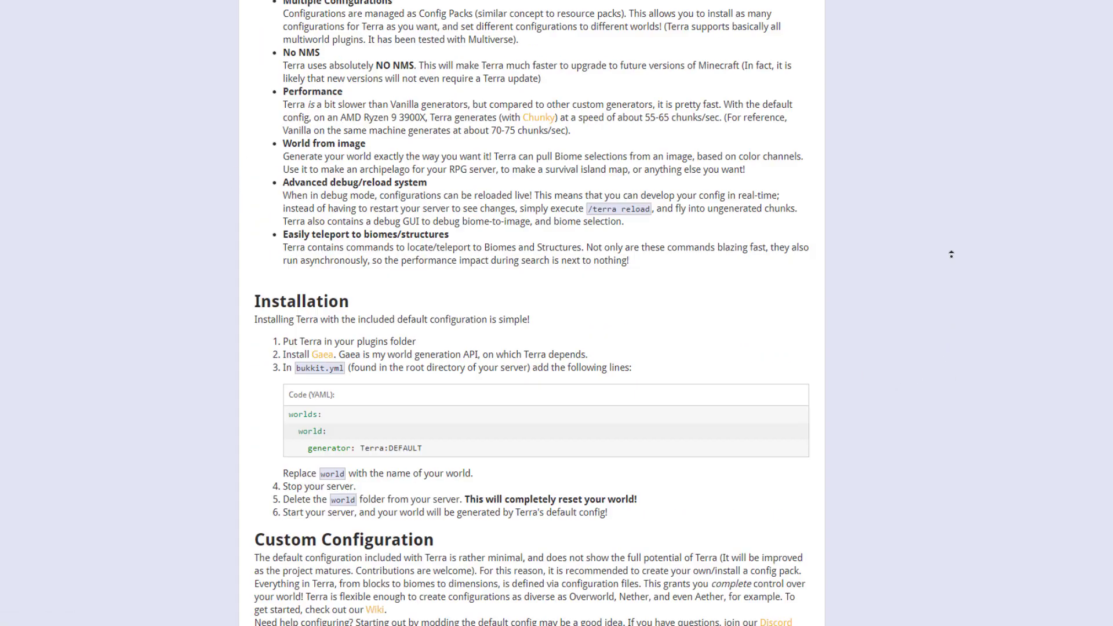